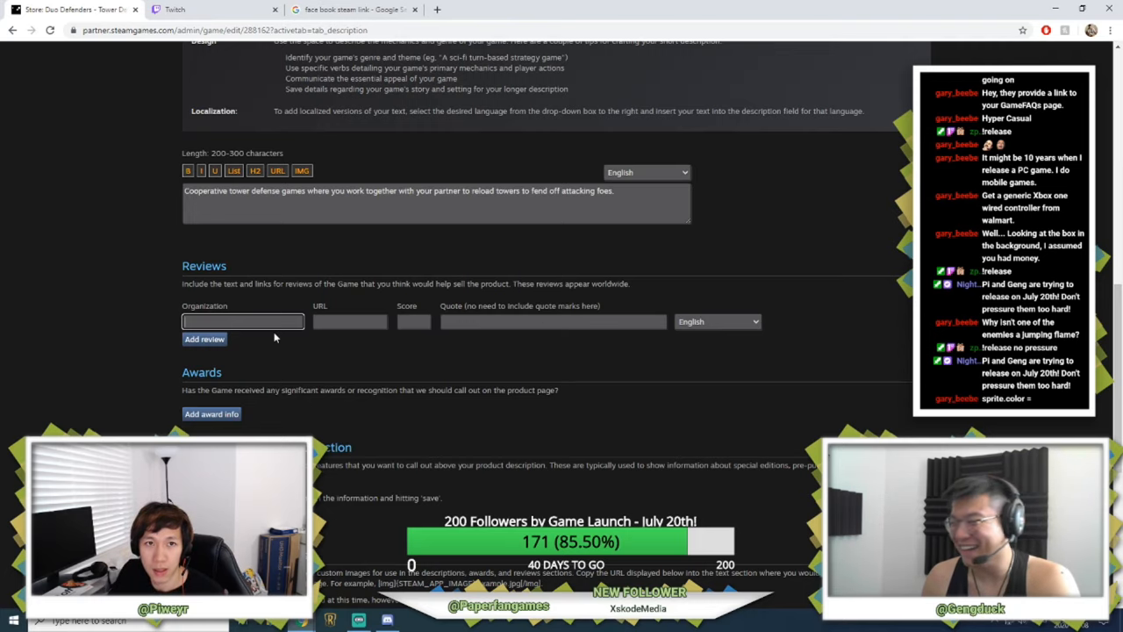
Enter the Paper Fan Games review with its URL and quote, removing the stray comma.
scroll("down", 3)
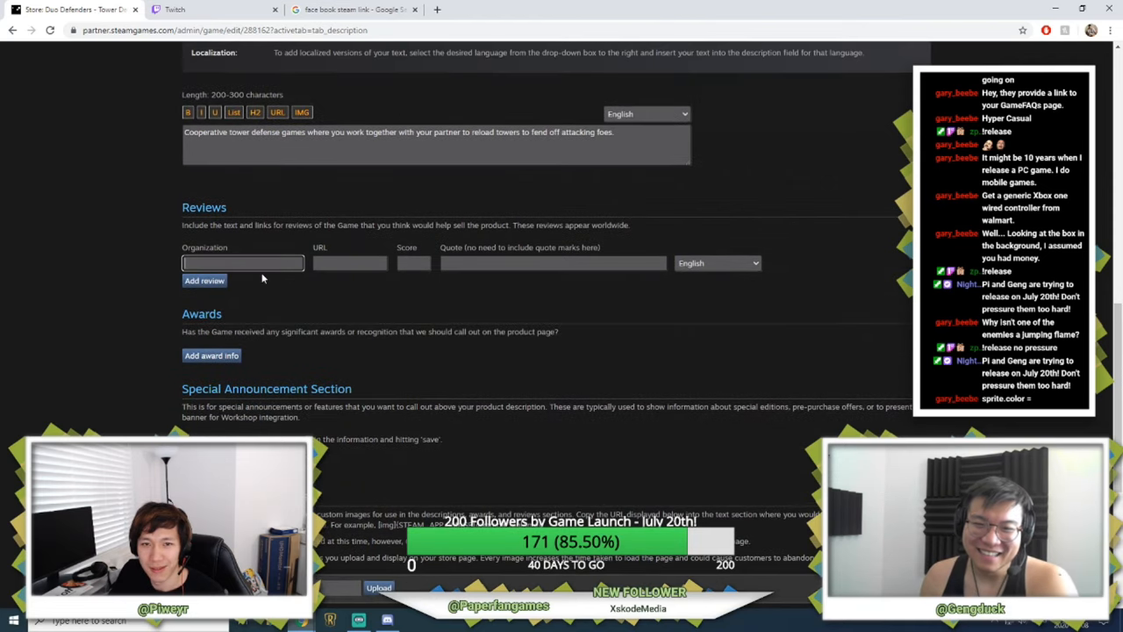
type("Paper Fan Games")
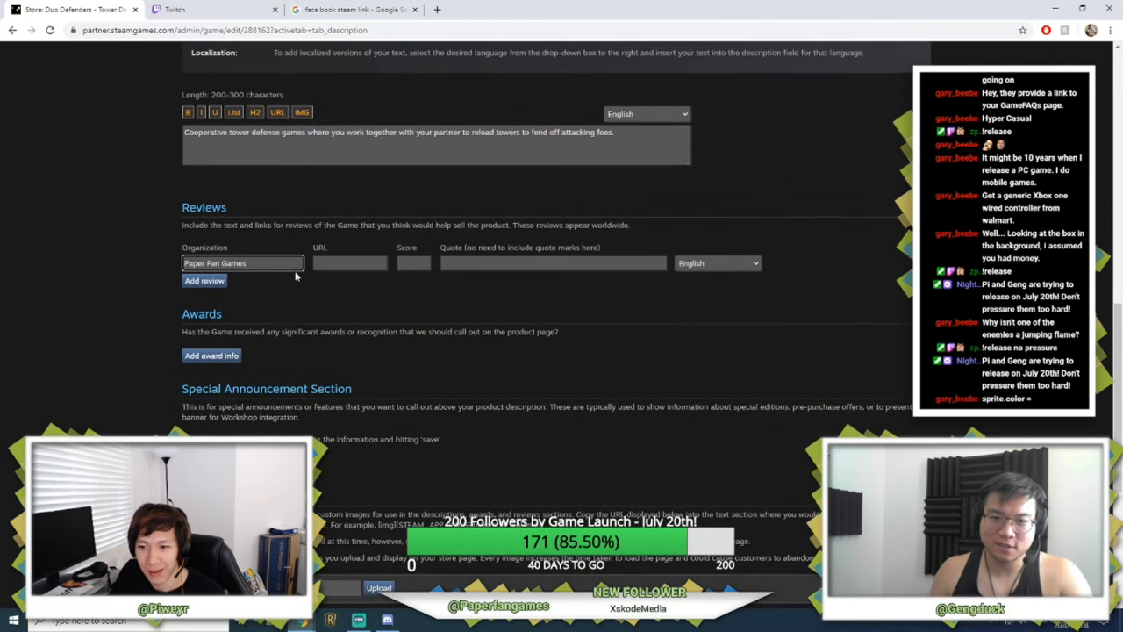
type("paperfangames.co")
left_click(553, 263)
type("The best game we've")
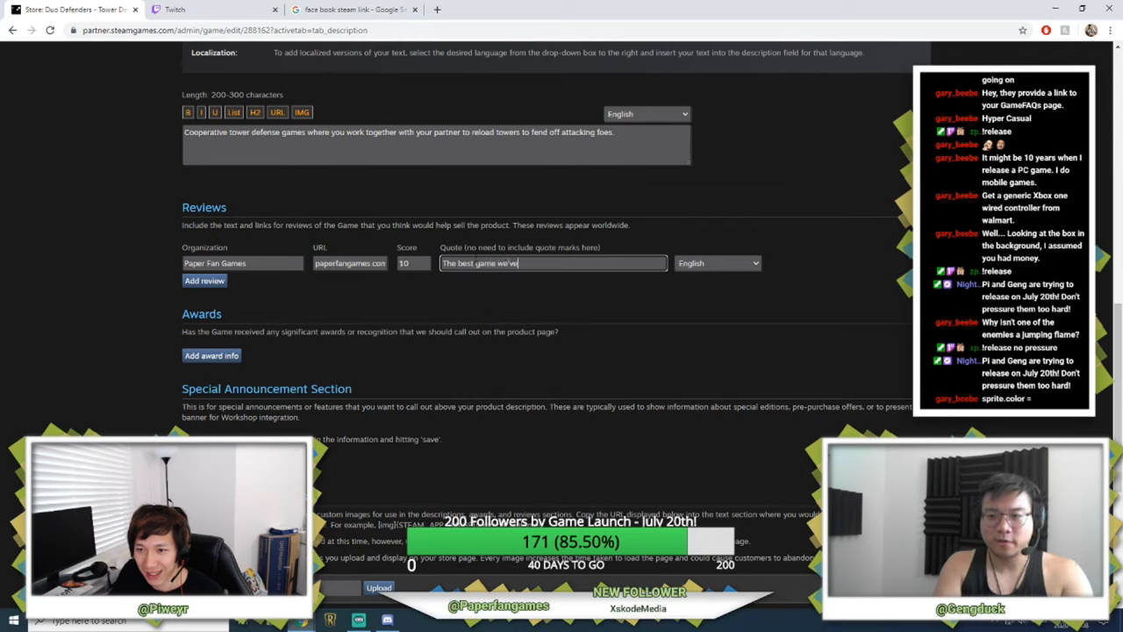
type("made yet,")
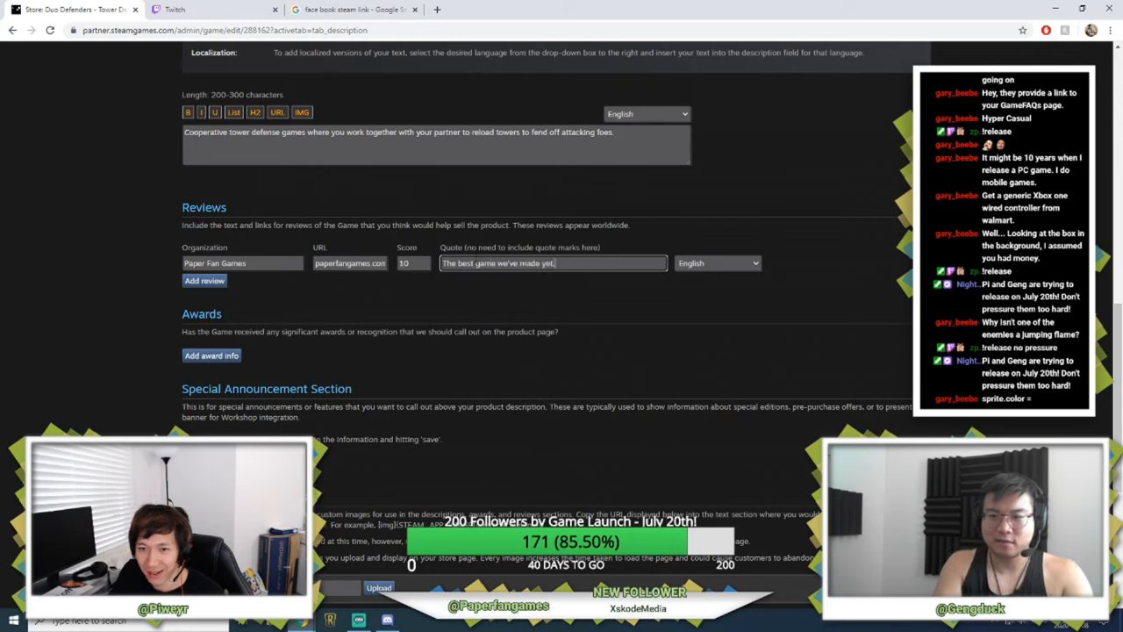
key("Backspace")
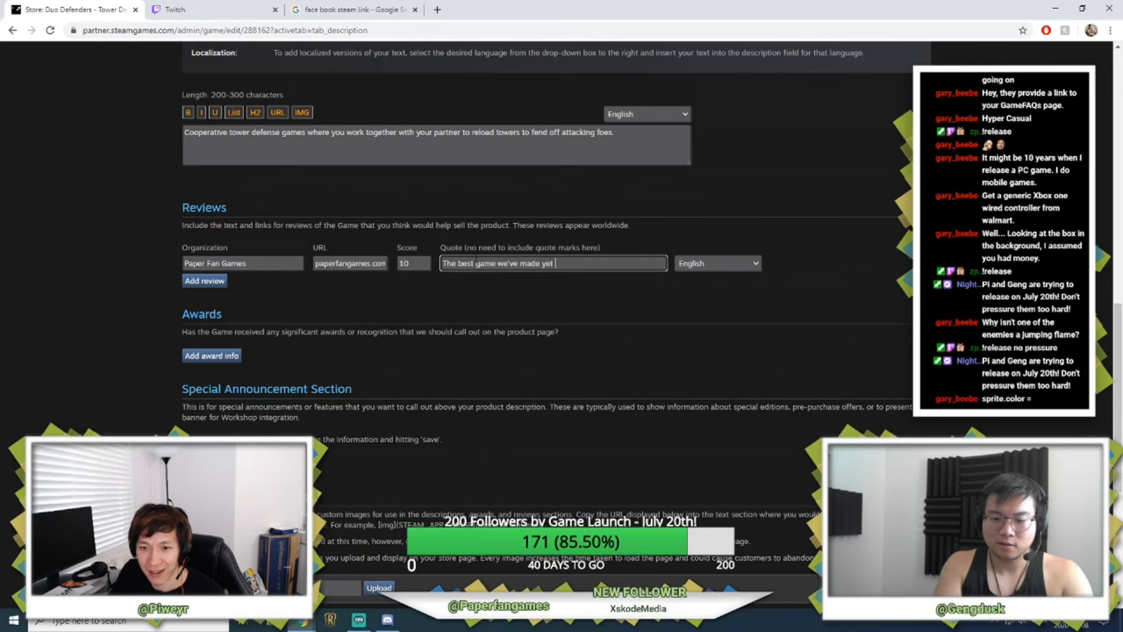
type("(!) is Jul")
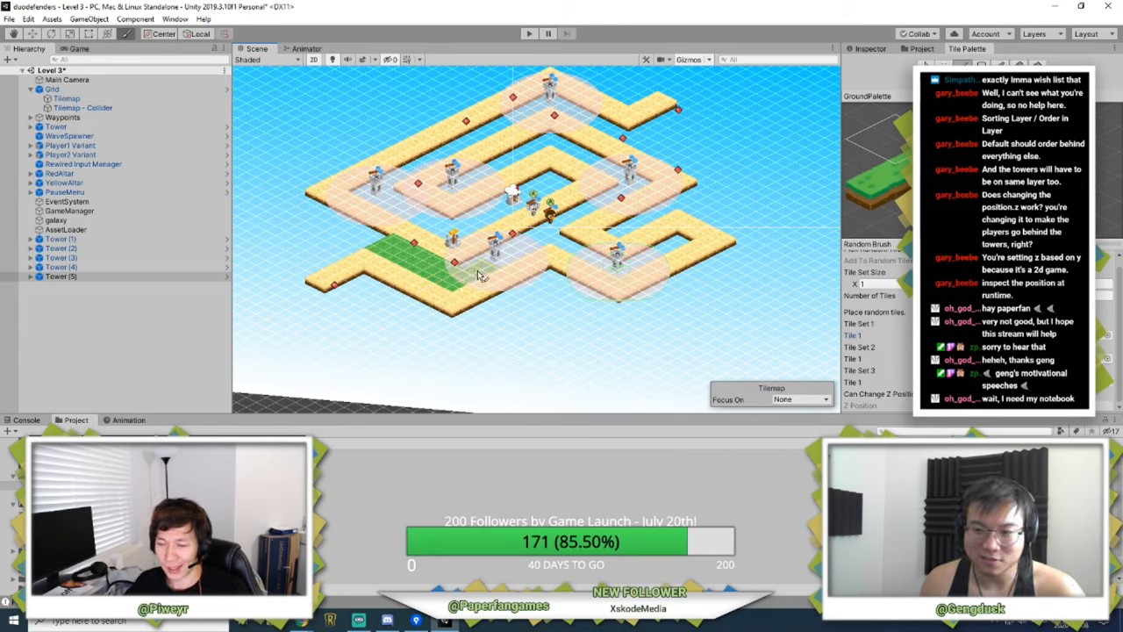
mouse_move(517, 261)
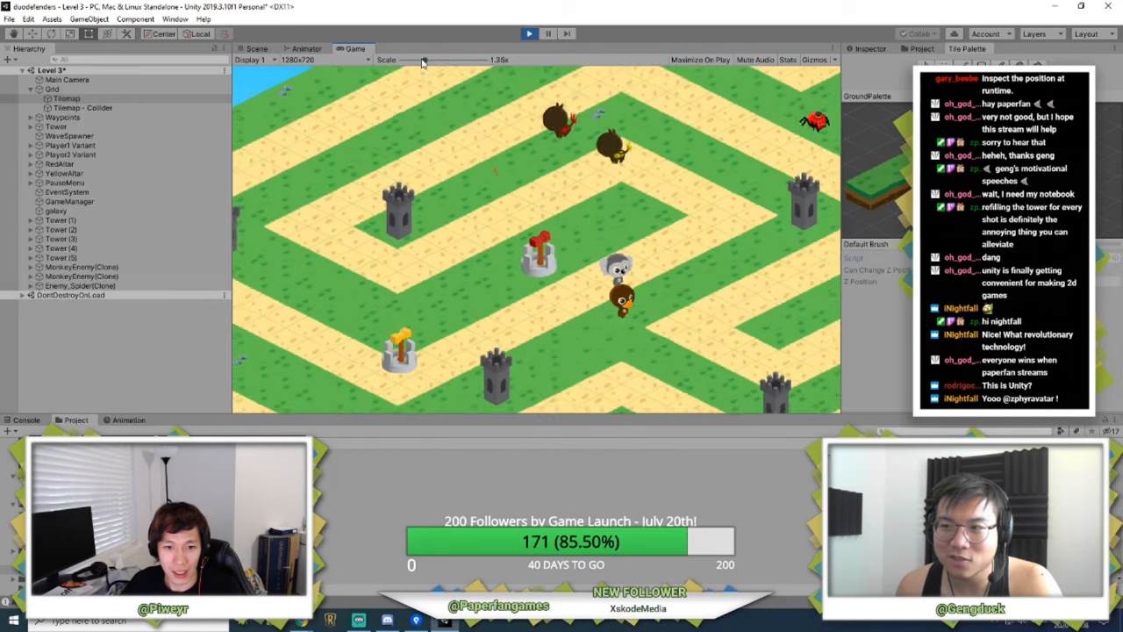
Zoom the running Game view out to about 0.8x, then stop play mode.
left_click_drag(421, 59, 377, 60)
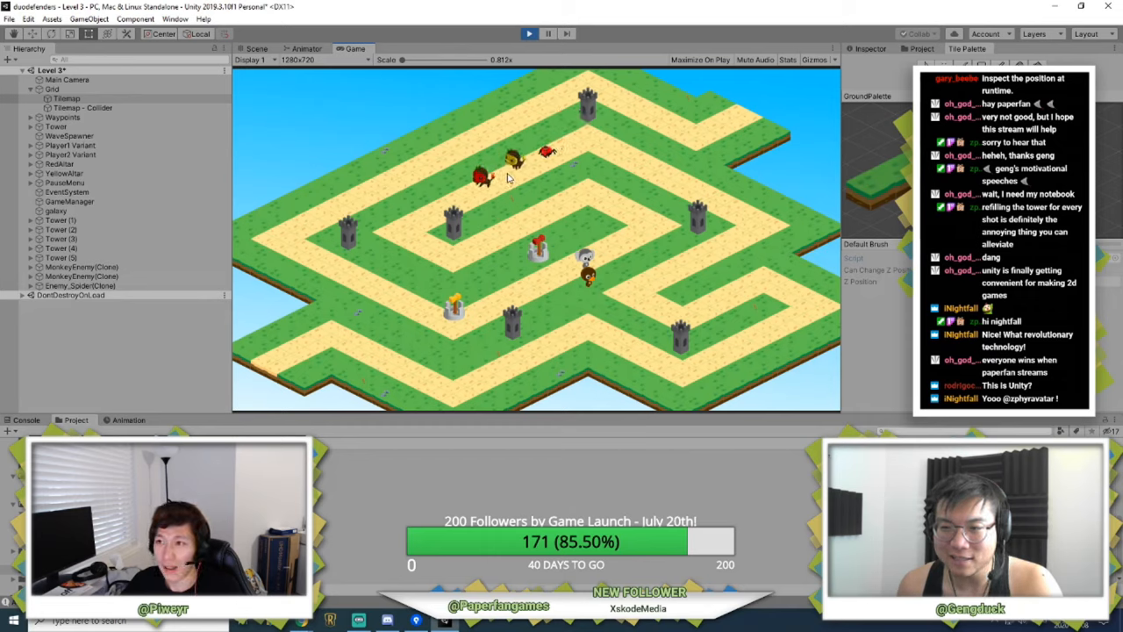
left_click(260, 48)
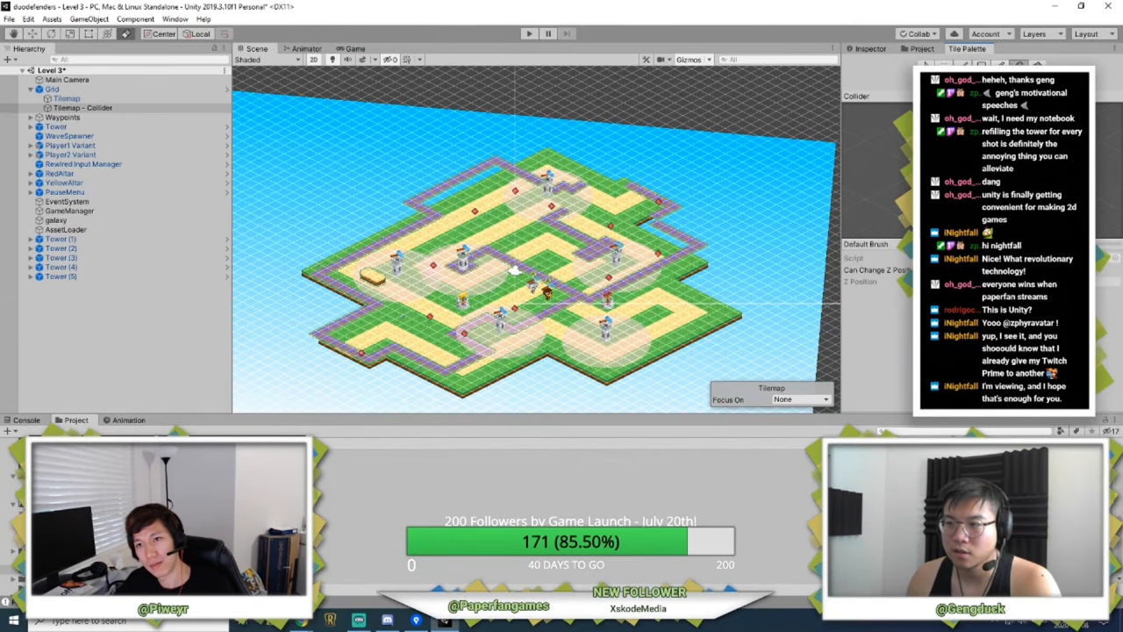
mouse_move(898, 153)
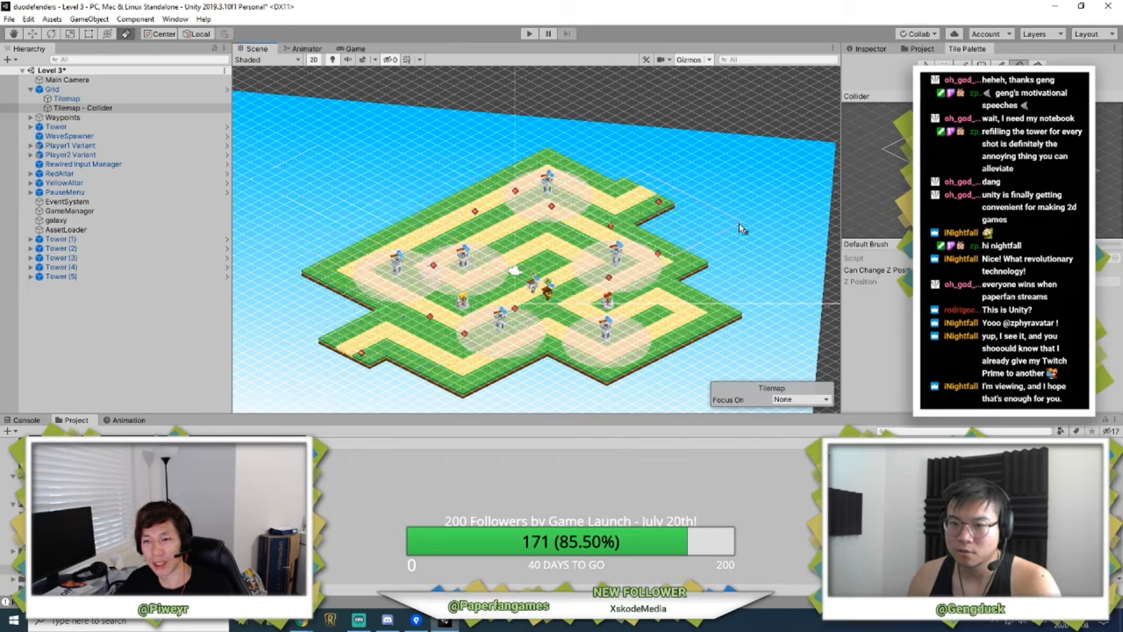
mouse_move(758, 301)
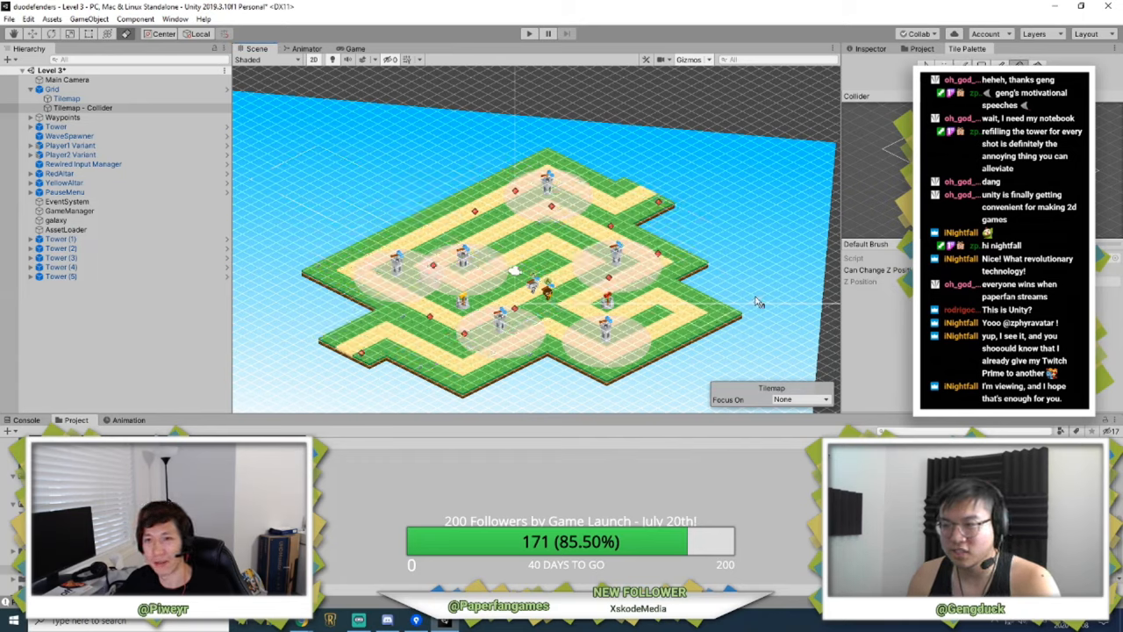
mouse_move(595, 237)
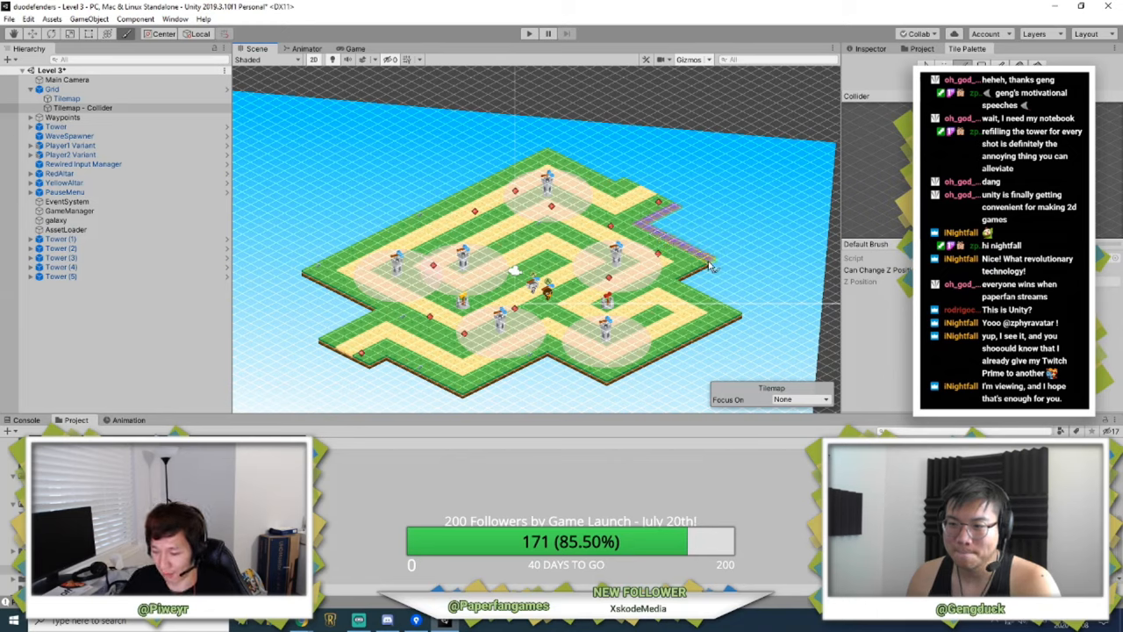
mouse_move(696, 285)
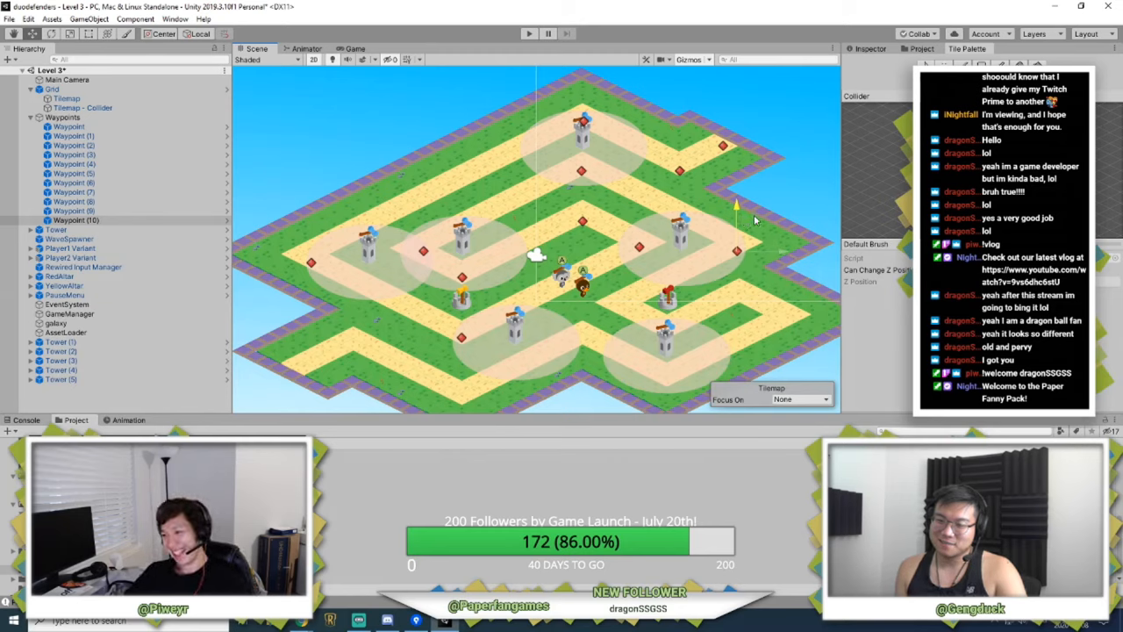
mouse_move(771, 240)
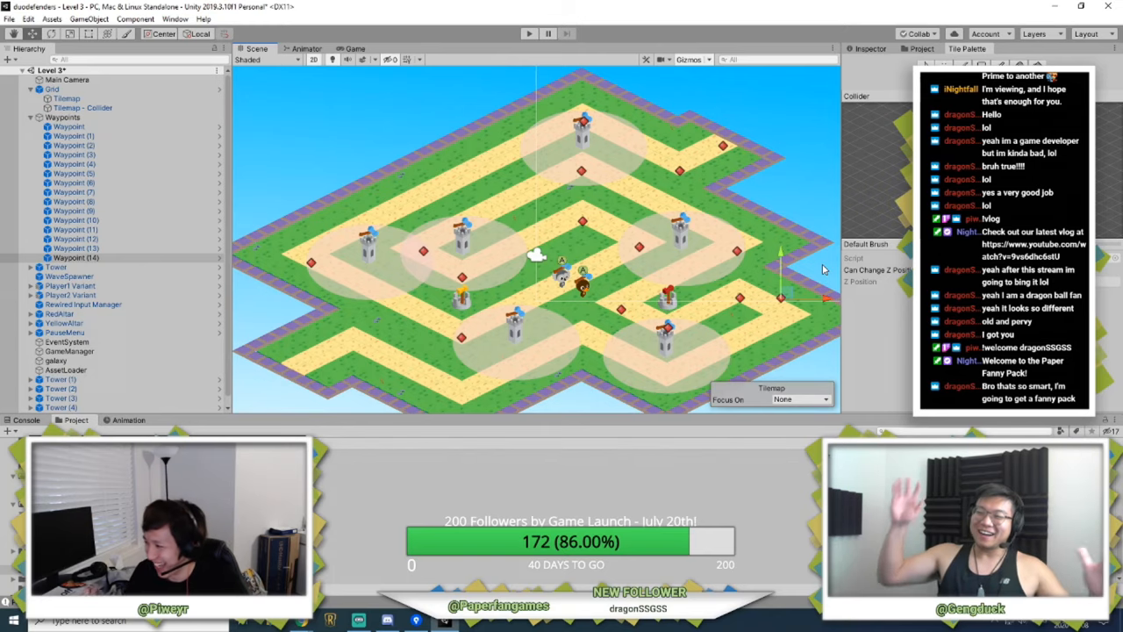
Continue adding duplicated waypoints along the path up to Waypoint (19).
left_click(803, 10)
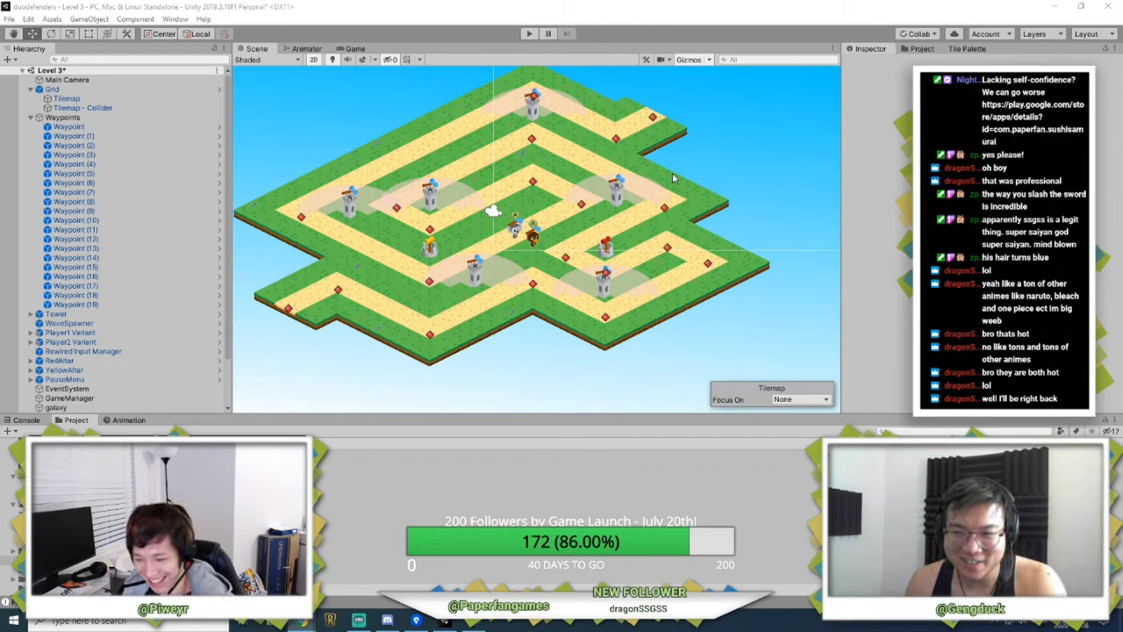
mouse_move(651, 167)
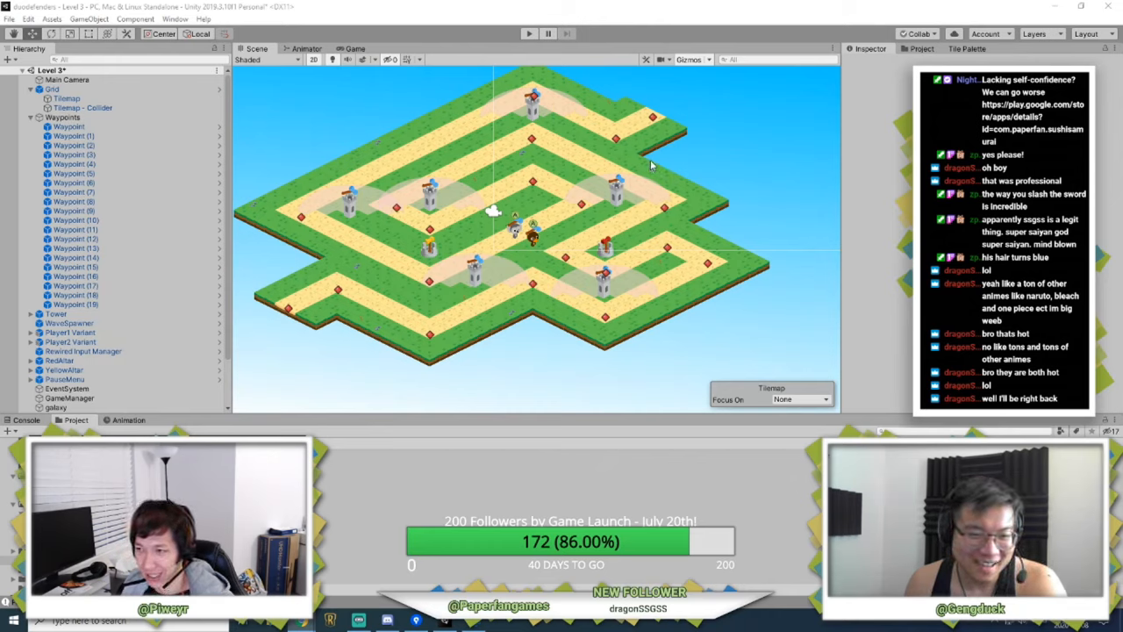
mouse_move(605, 145)
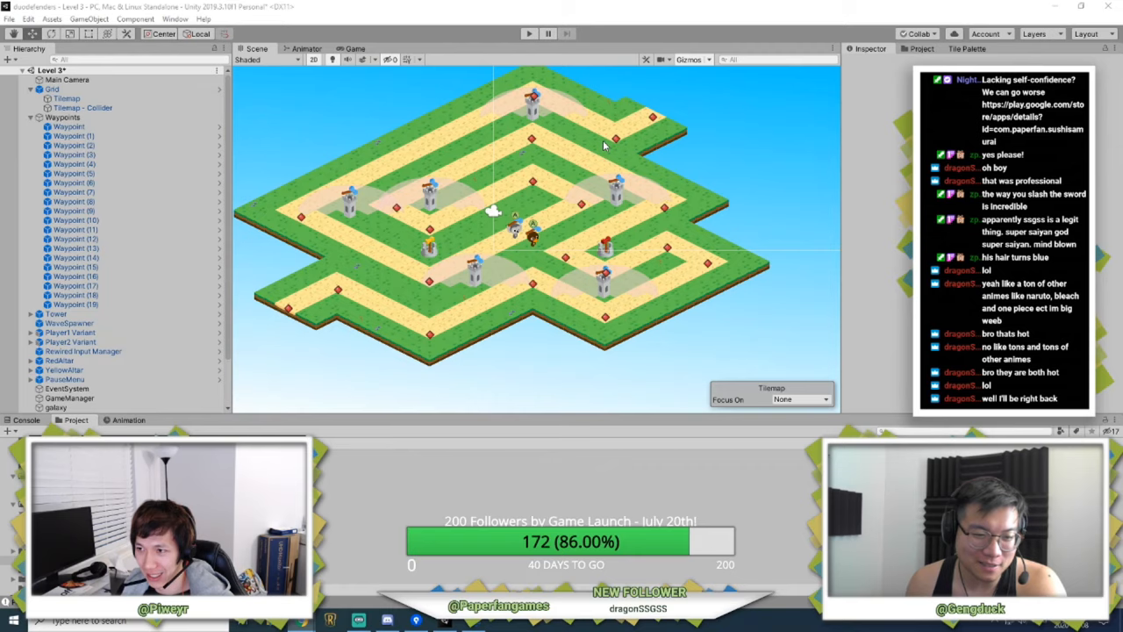